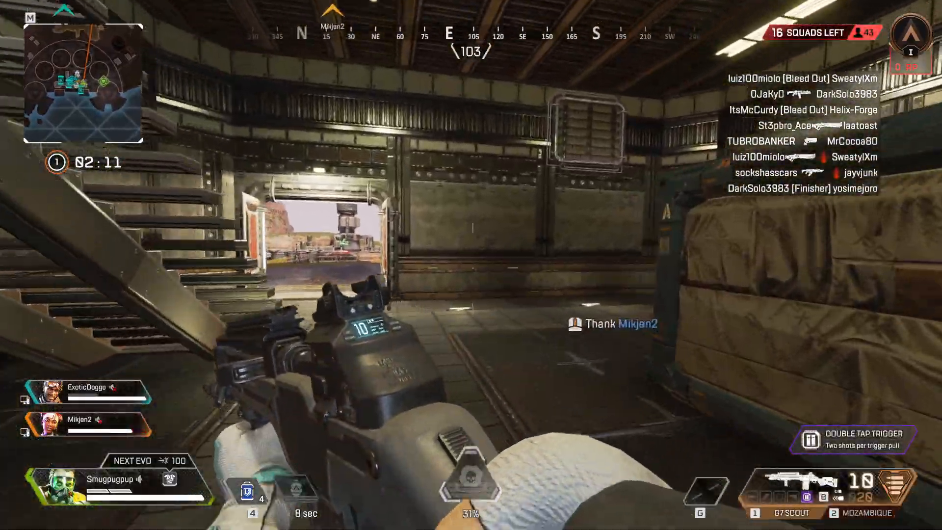
- Reach the Advanced output settings and land on the Recording tab after Streaming
key(tab)
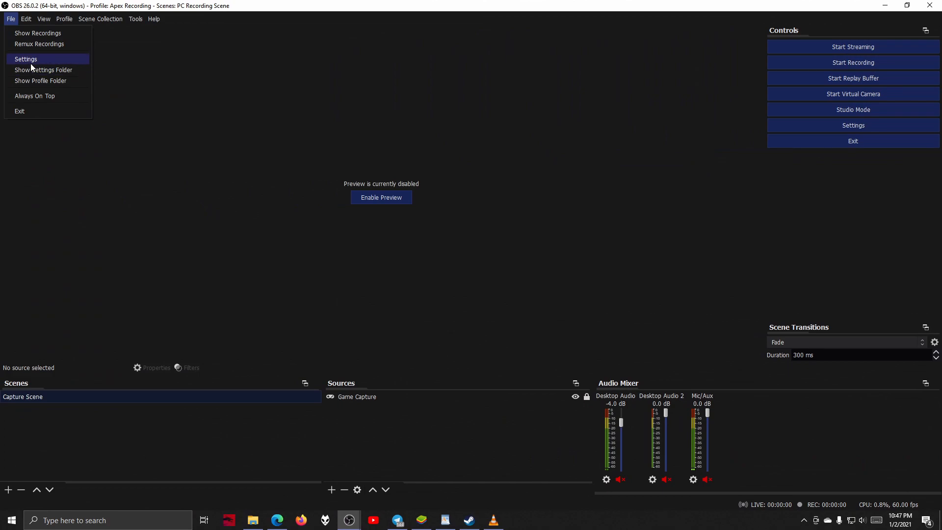
click(26, 59)
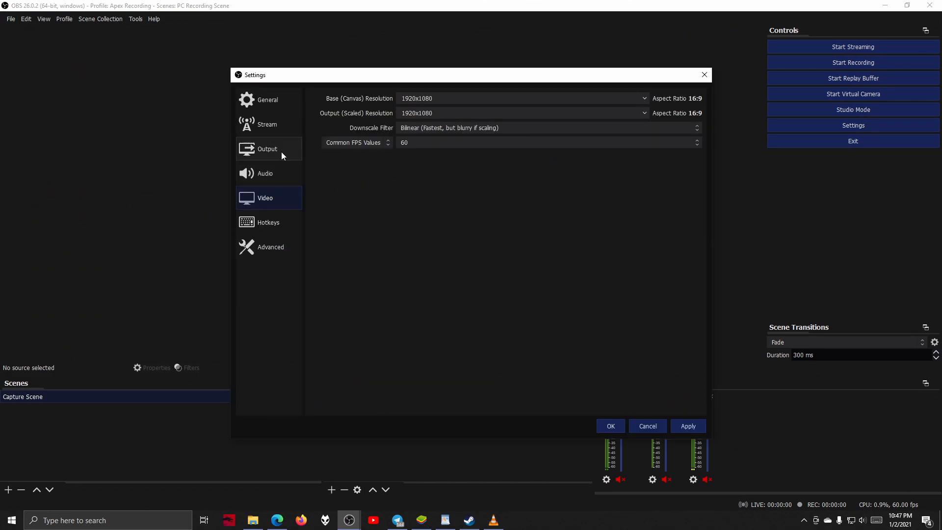
click(267, 149)
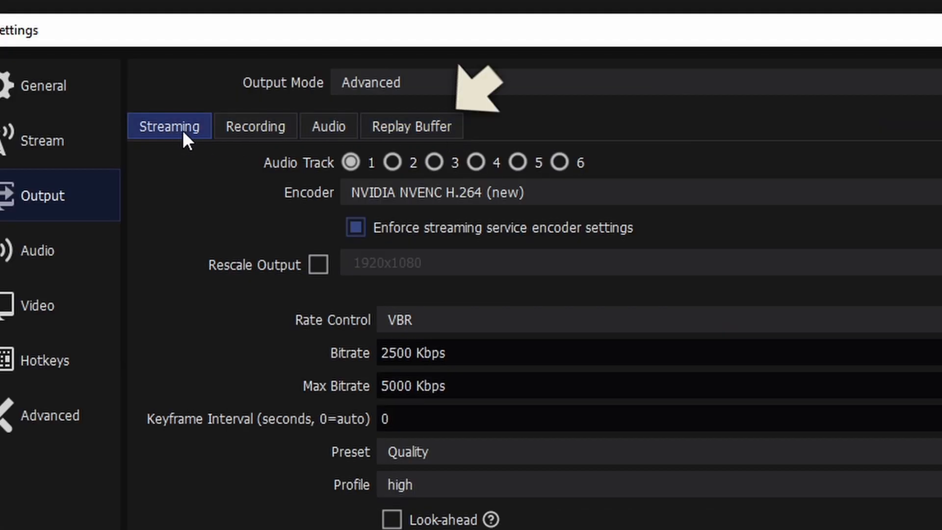
click(255, 127)
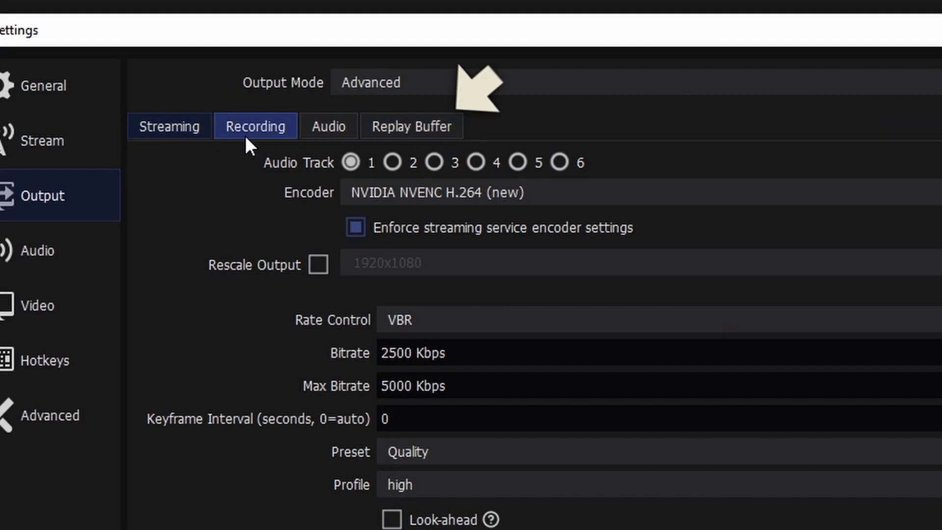
click(412, 127)
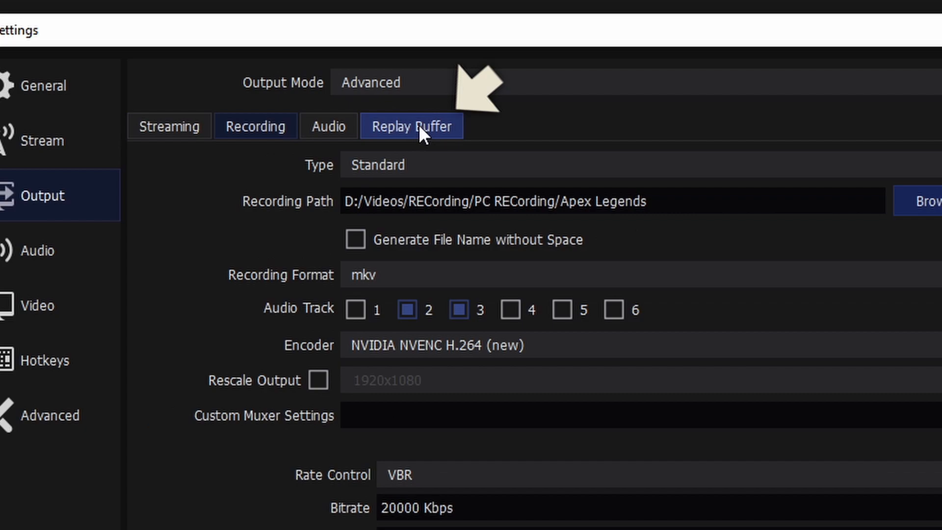
- Set the replay buffer's Maximum Replay Time, trying 20 and 60 before 240 seconds
click(412, 127)
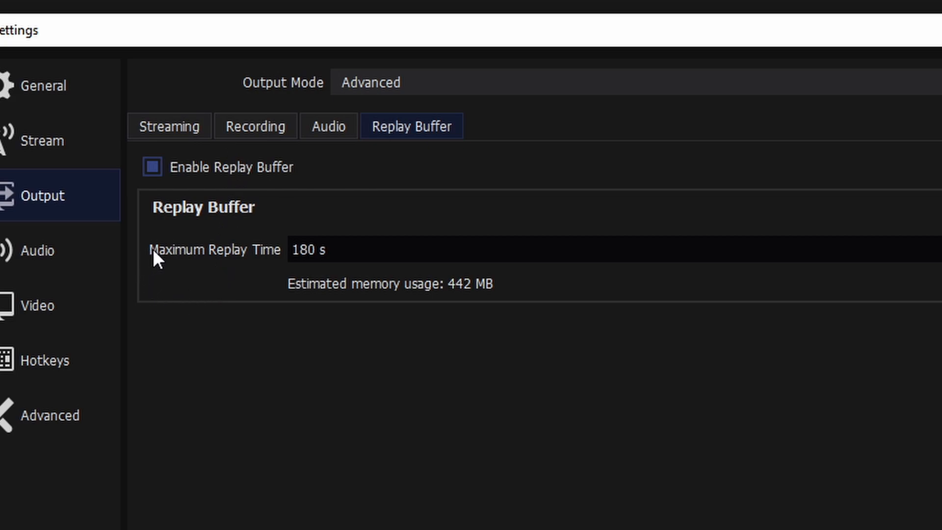
mouse_move(140, 285)
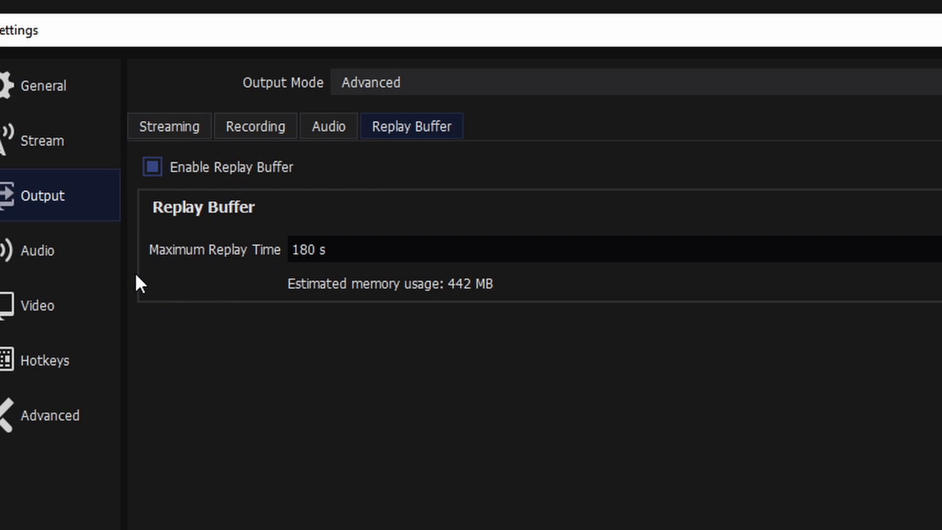
mouse_move(155, 267)
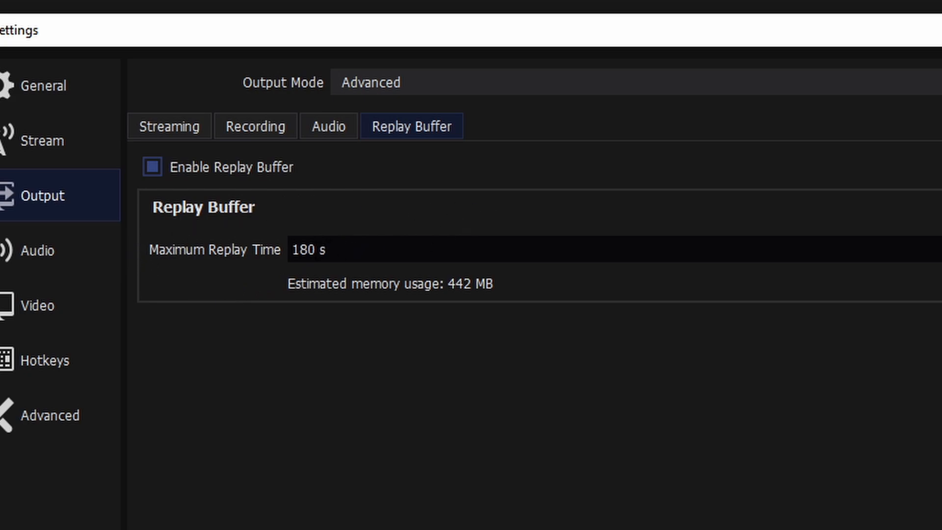
text(20)
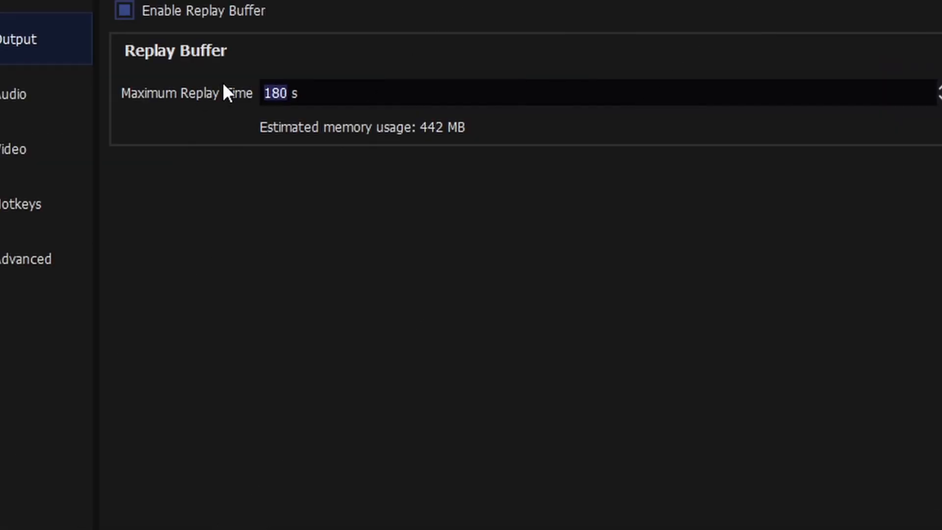
text(20)
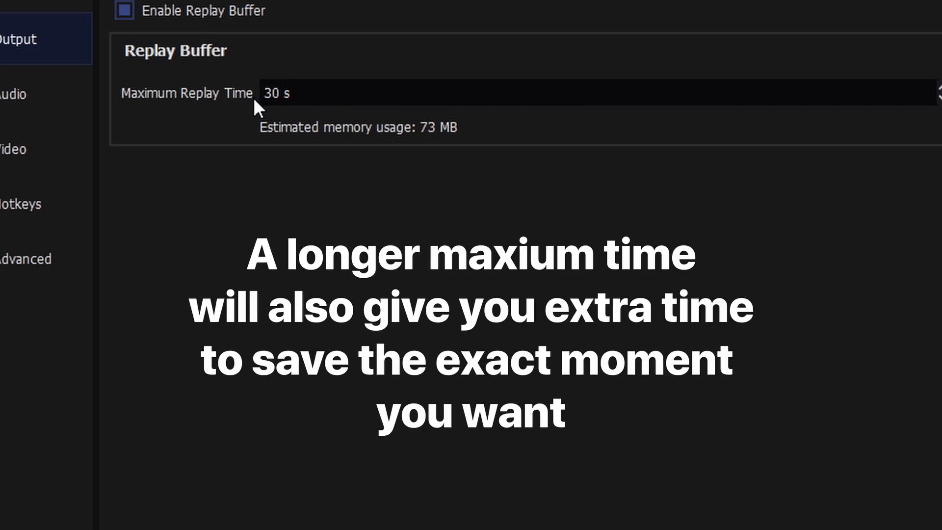
text(60)
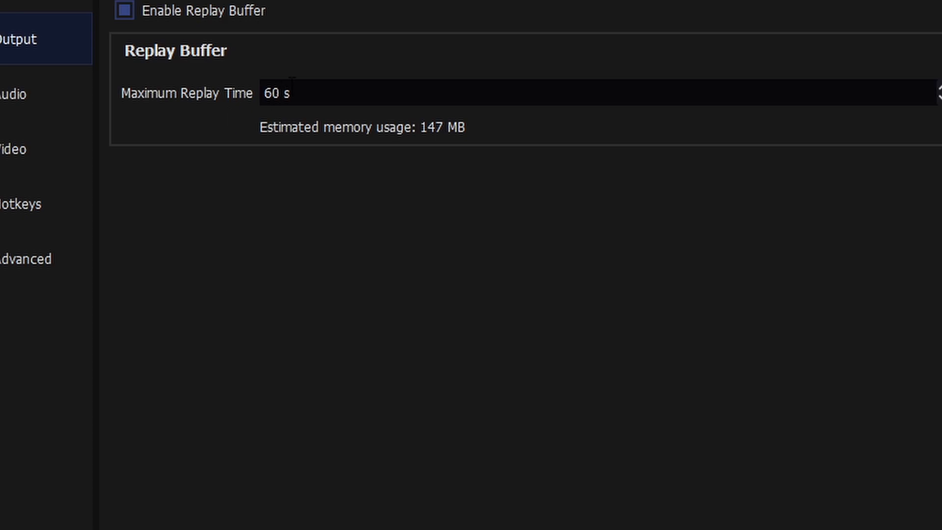
text(240)
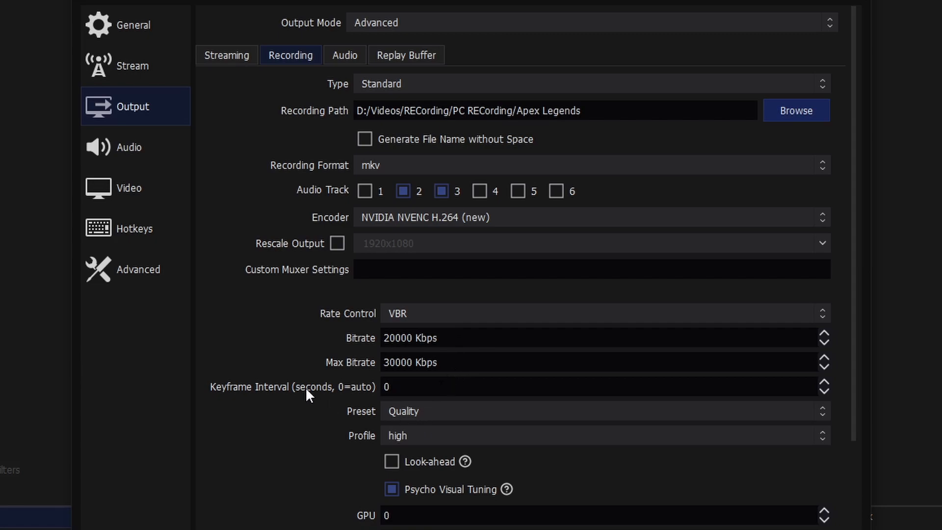
mouse_move(289, 337)
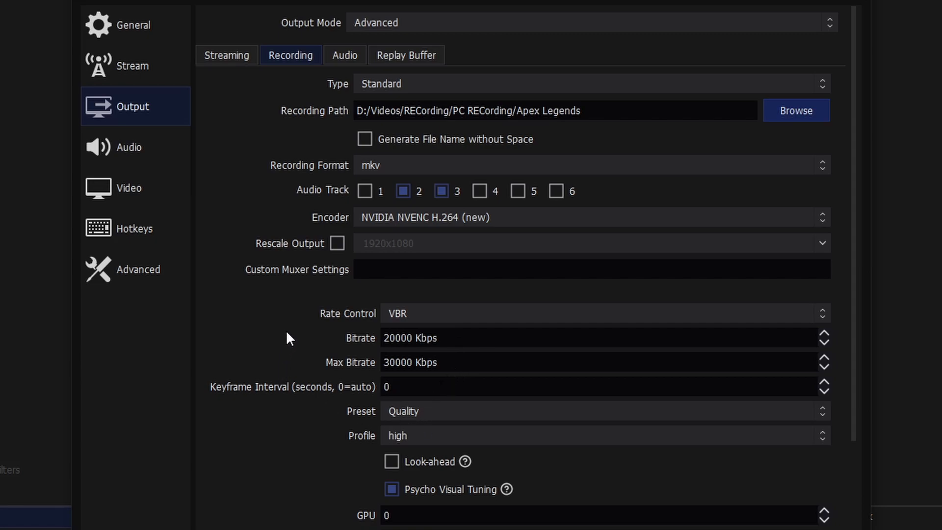
mouse_move(338, 300)
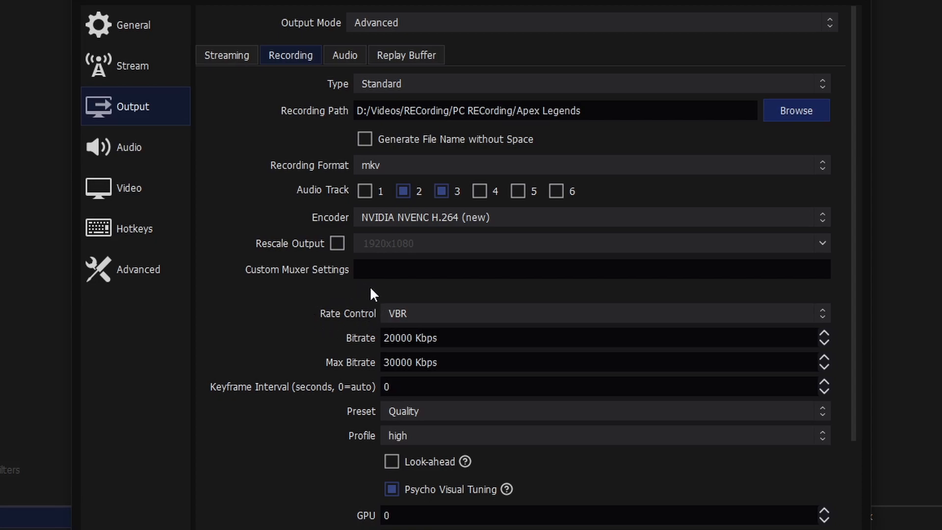
- Try CBR for recording rate control, return to VBR, and select the bitrate value to replace
click(601, 313)
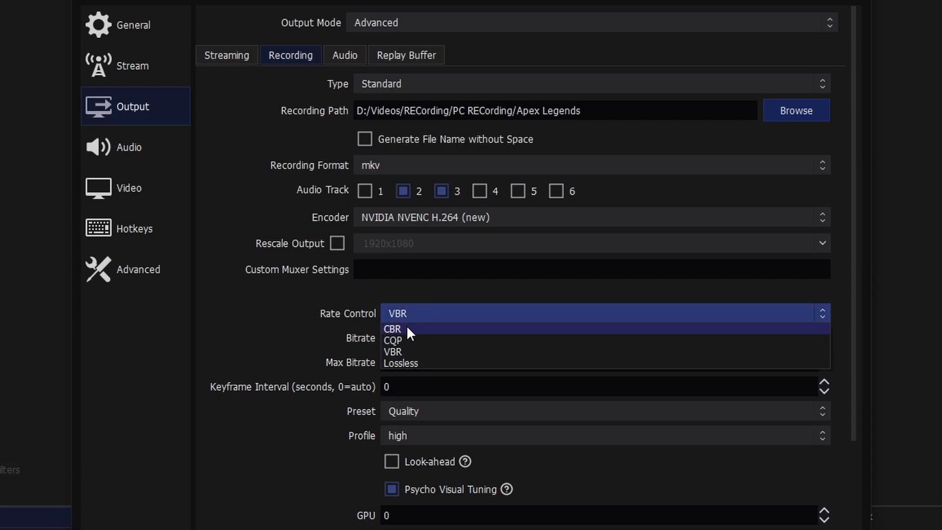
click(393, 328)
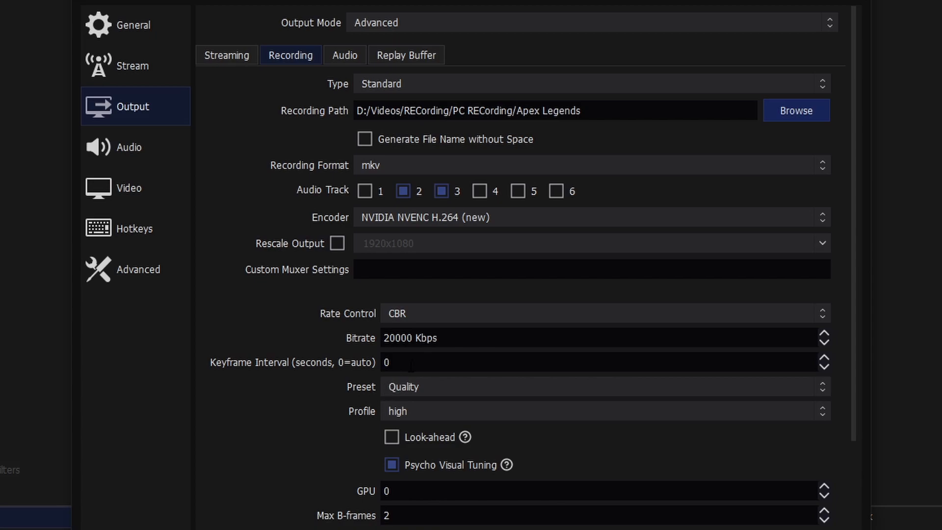
mouse_move(441, 354)
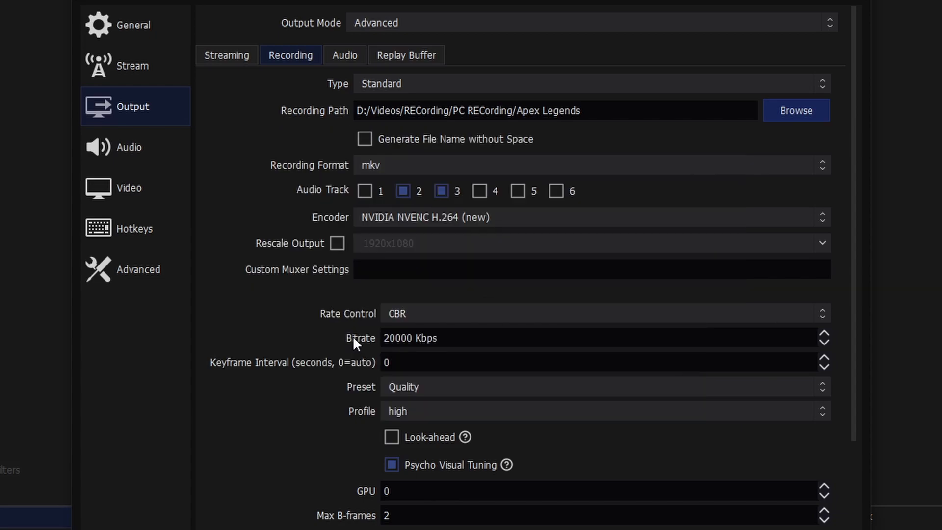
click(601, 314)
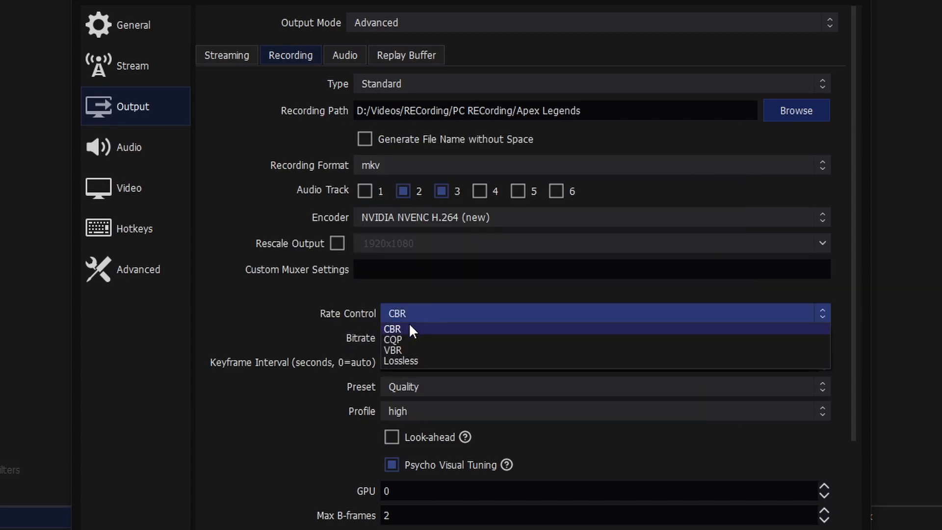
click(393, 350)
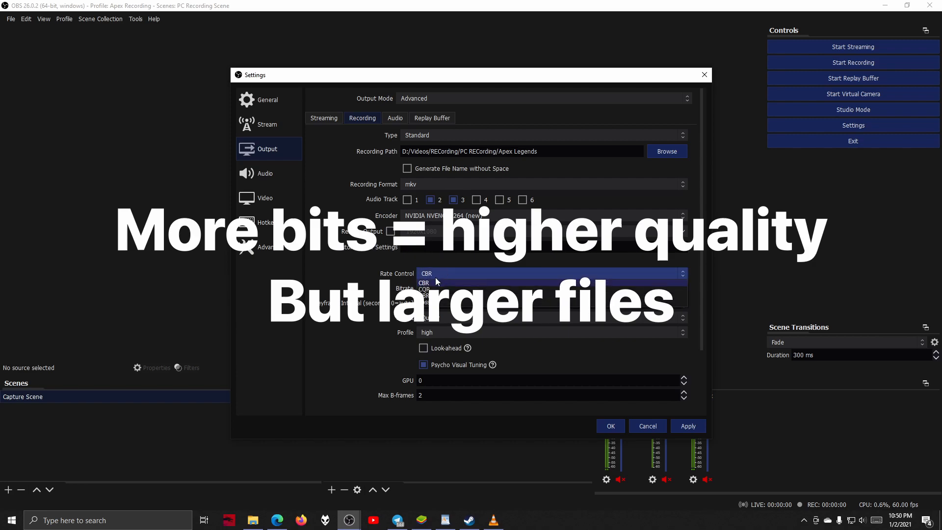
click(427, 289)
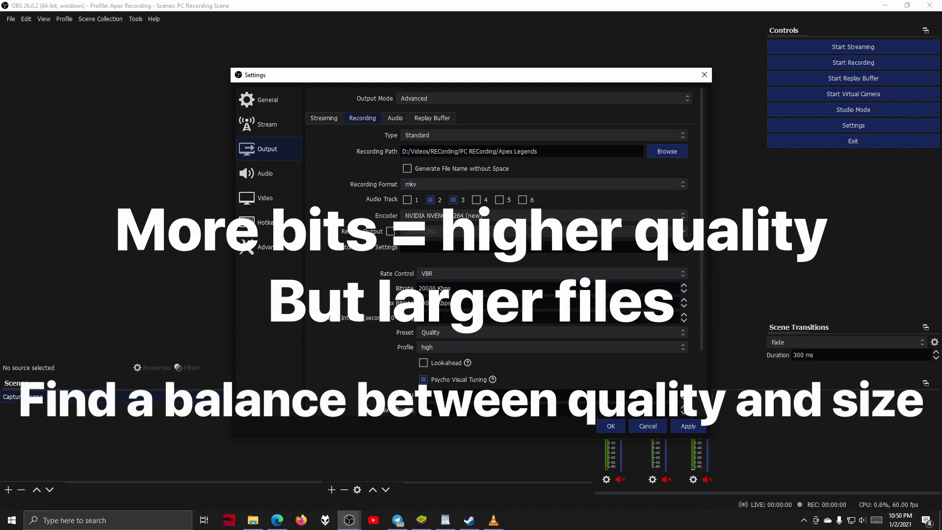
triple_click(433, 288)
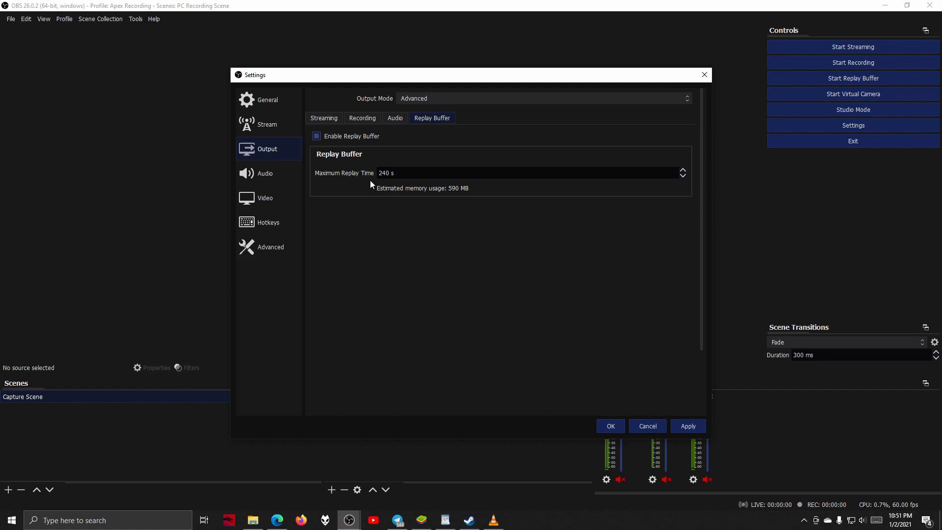
mouse_move(448, 221)
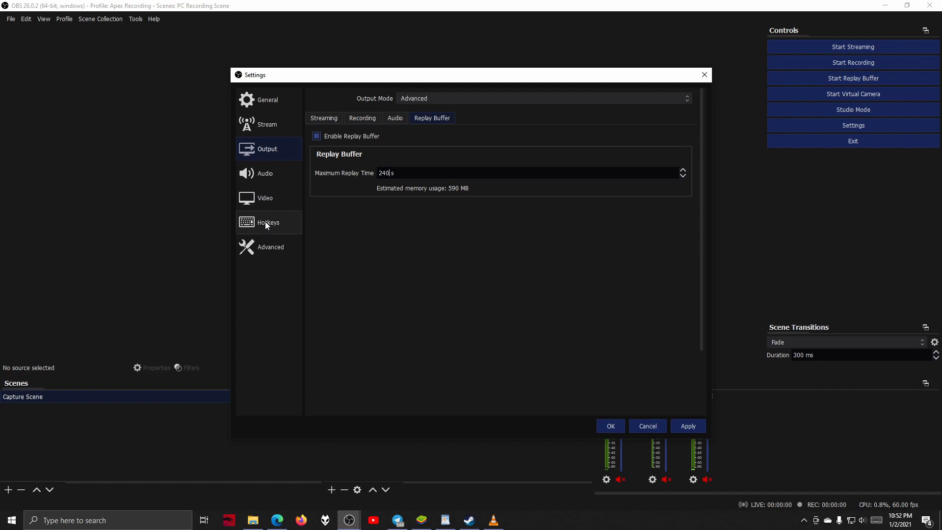
- Assign Num 1 to Start and Stop Replay Buffer in the Hotkeys settings
click(267, 223)
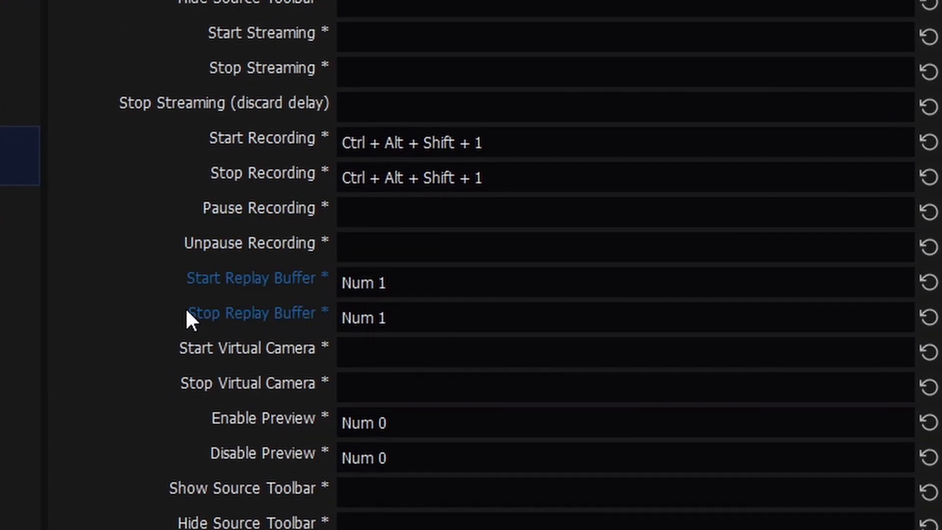
mouse_move(190, 409)
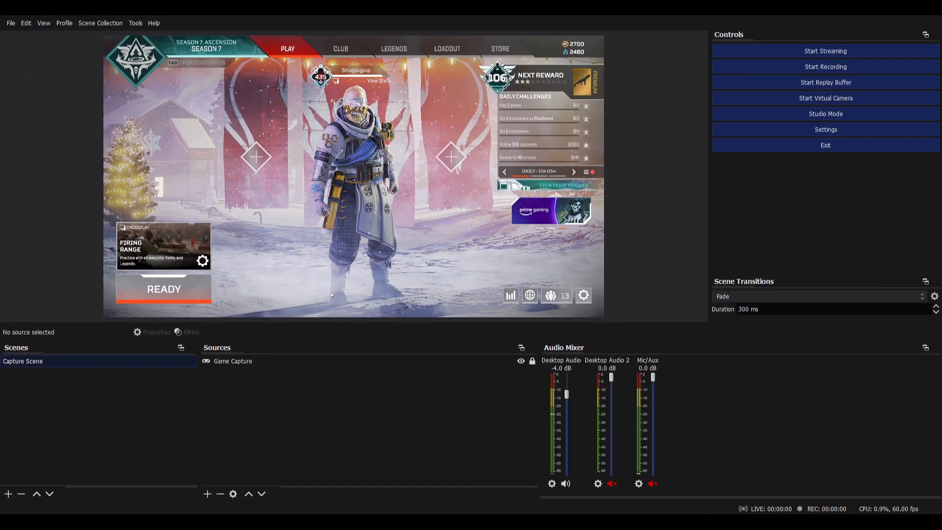
- Start the replay buffer from the Controls dock on the Apex Legends capture
click(825, 83)
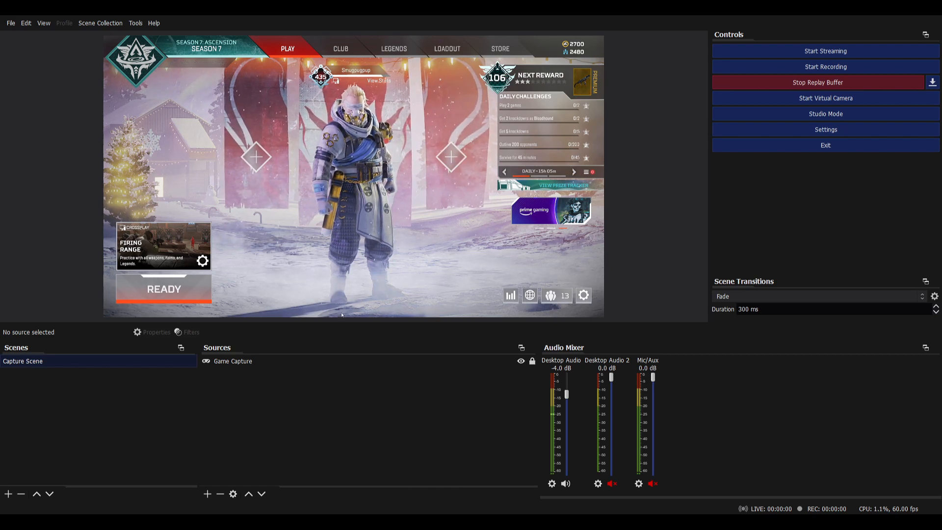